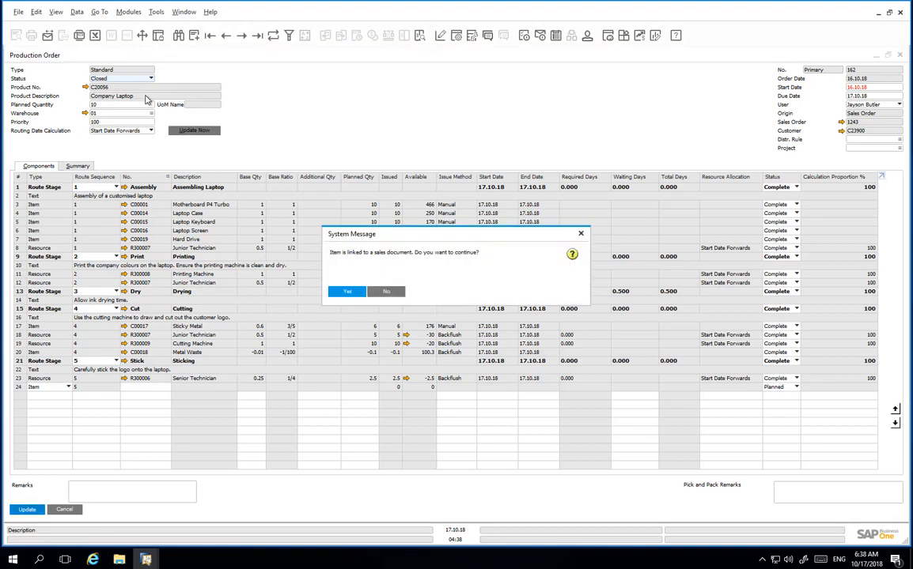
Accept the linked sales-document warning so the production order shows Closed status.
click(346, 291)
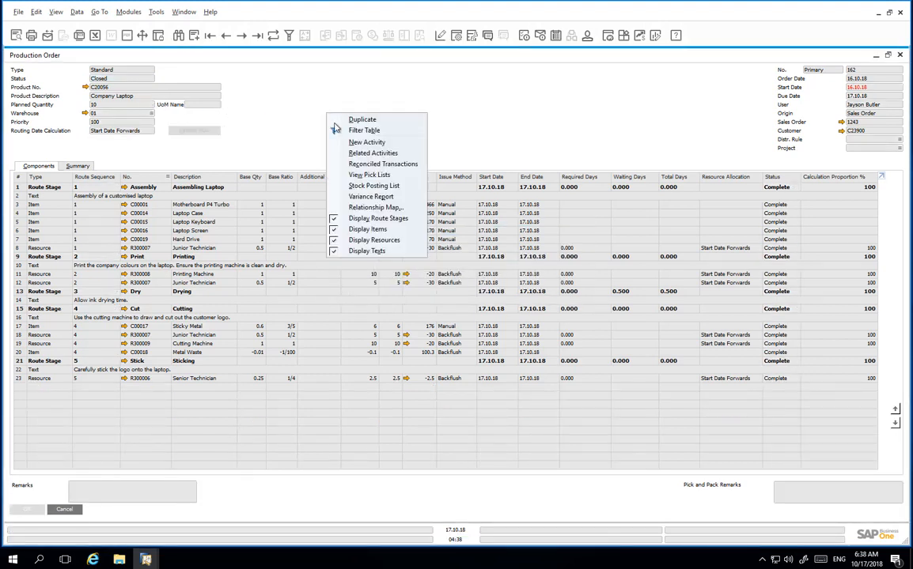
mouse_move(376, 207)
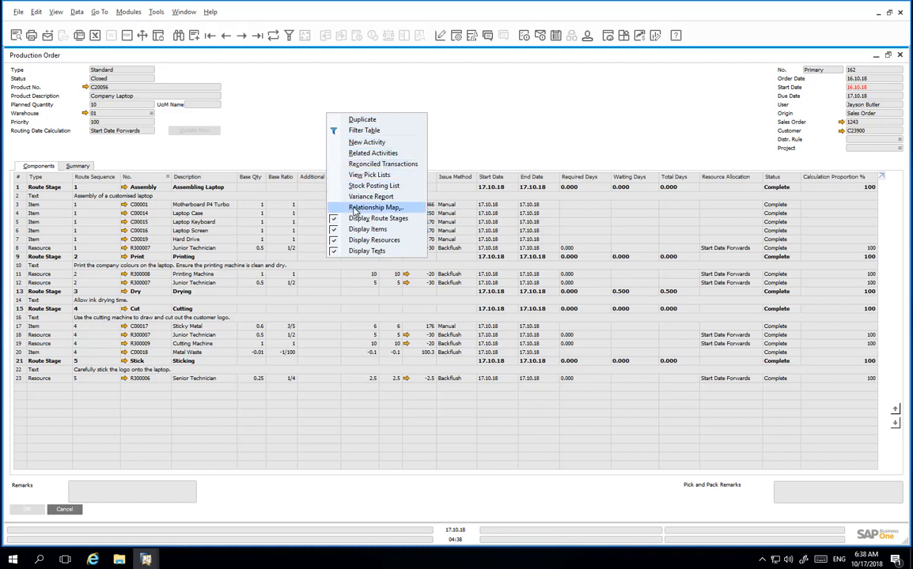
Show the Relationship Map for closed production order 162 with its sales order, issues and receipt.
click(374, 207)
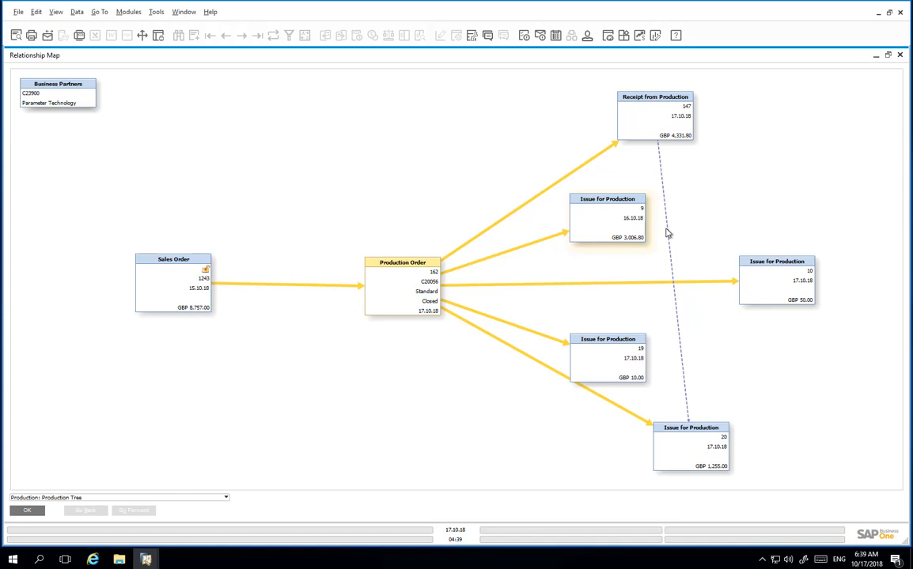
mouse_move(648, 126)
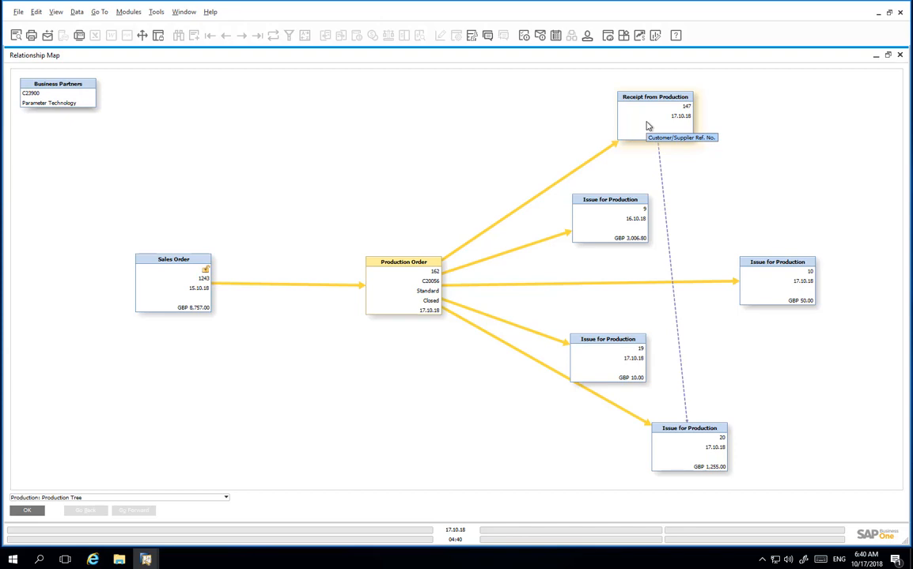
mouse_move(387, 288)
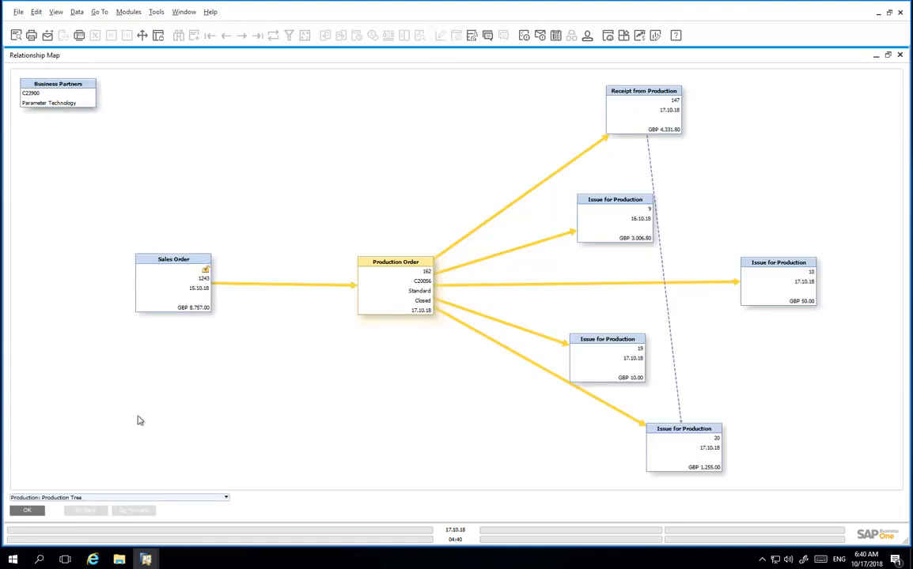
mouse_move(158, 291)
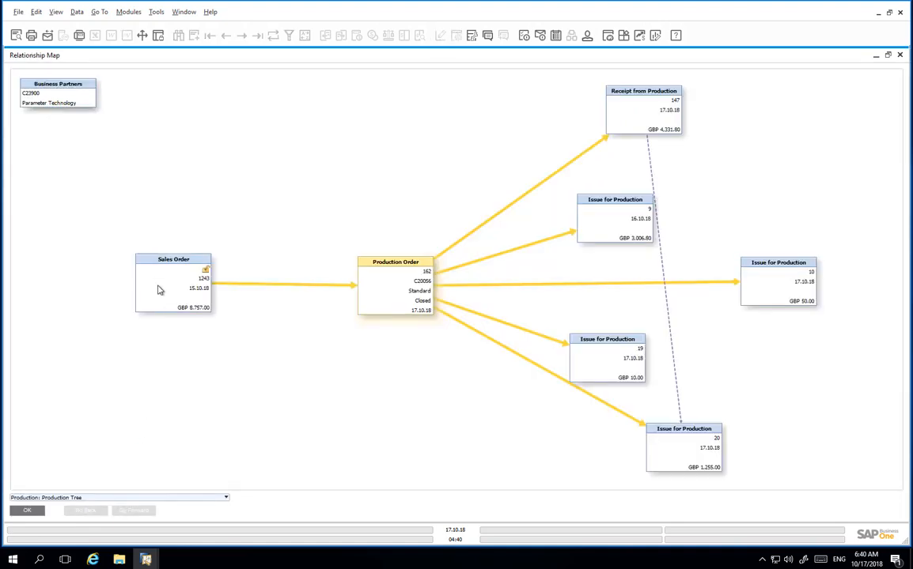
mouse_move(93, 122)
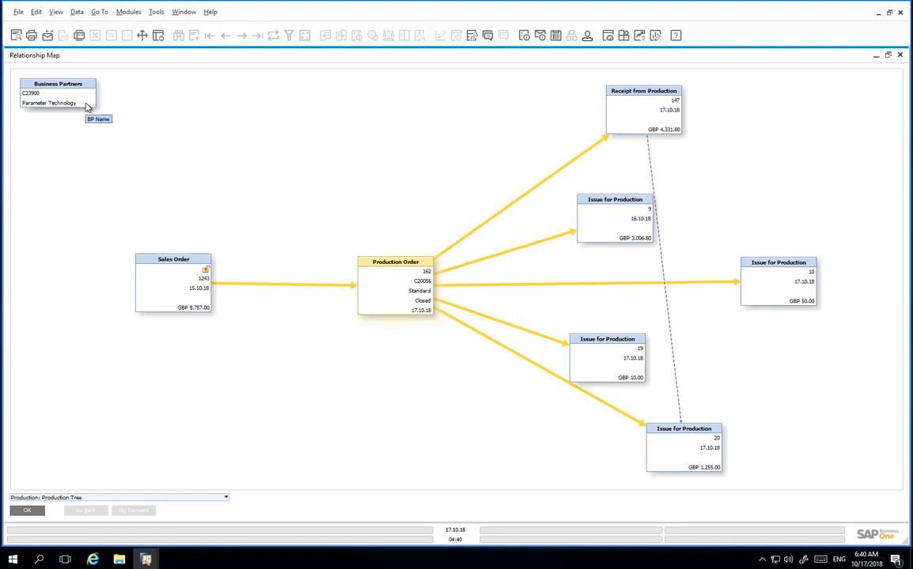
mouse_move(110, 284)
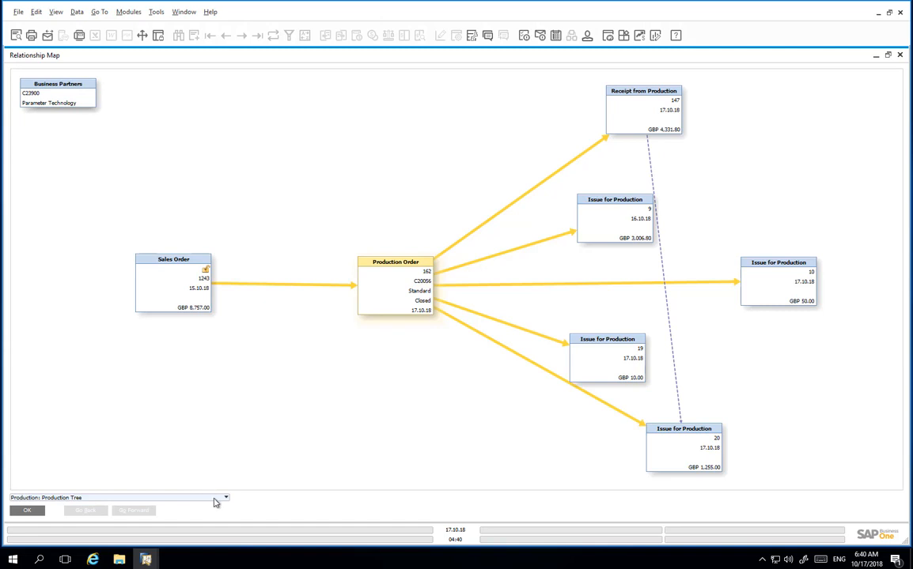
Switch the map to Production: Related Components and open the Sticky Metal Item Master Data.
click(226, 497)
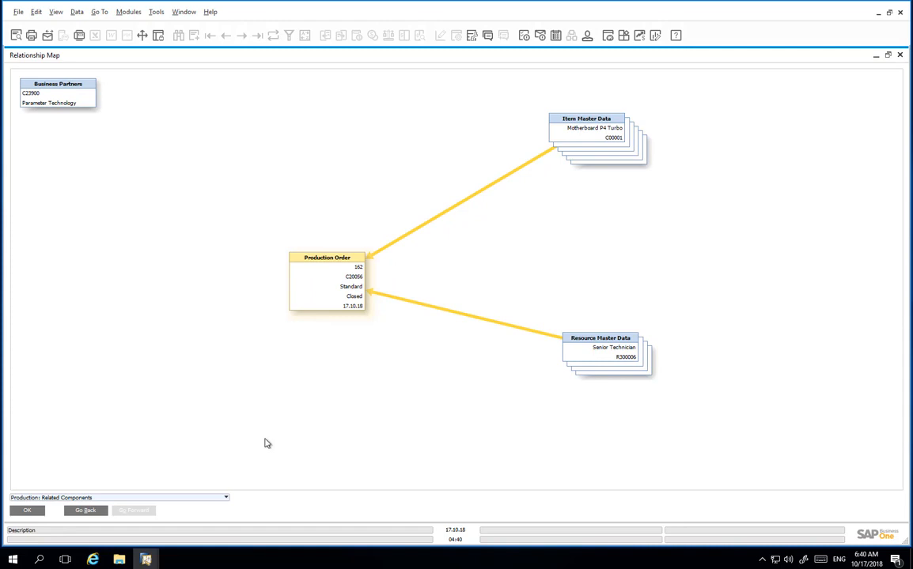
mouse_move(514, 210)
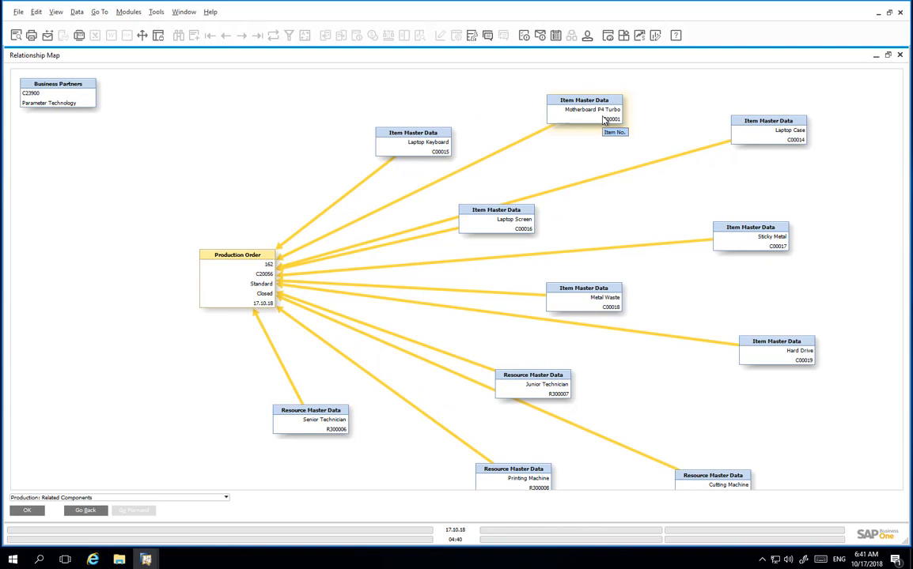
double_click(750, 236)
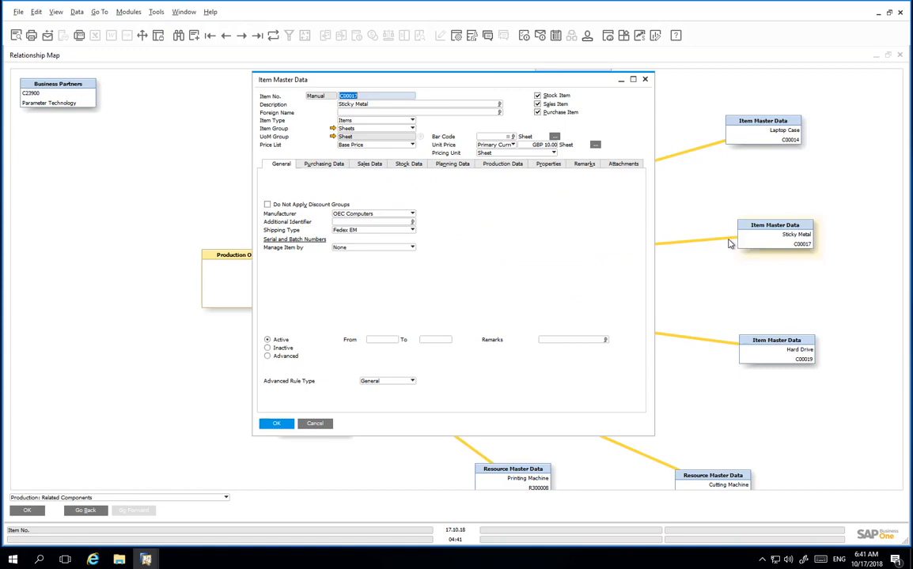